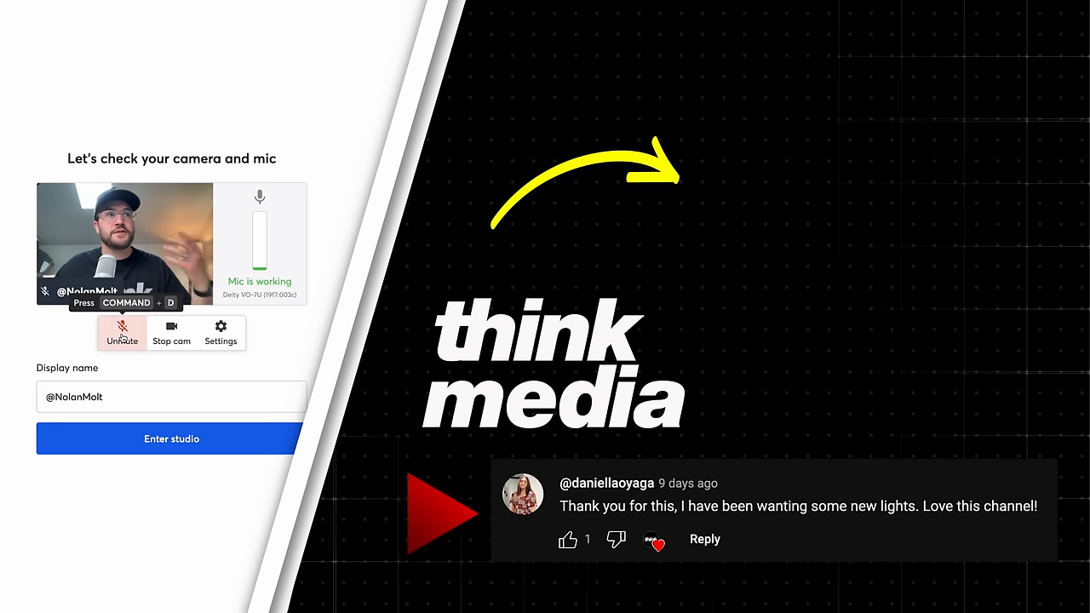
Unmute the microphone below the camera preview so the mic is live again
left_click(123, 332)
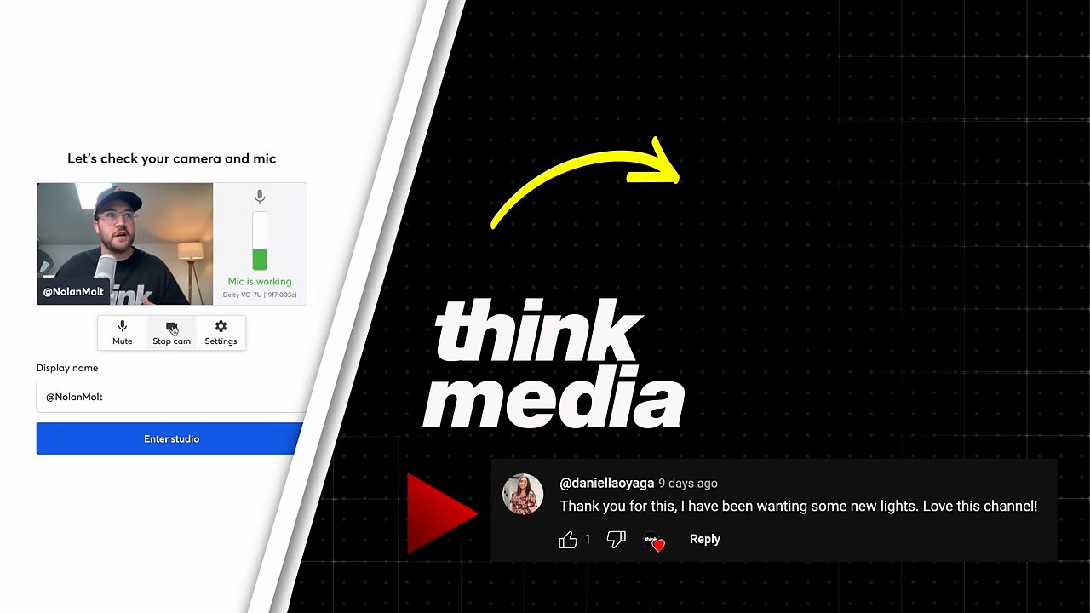